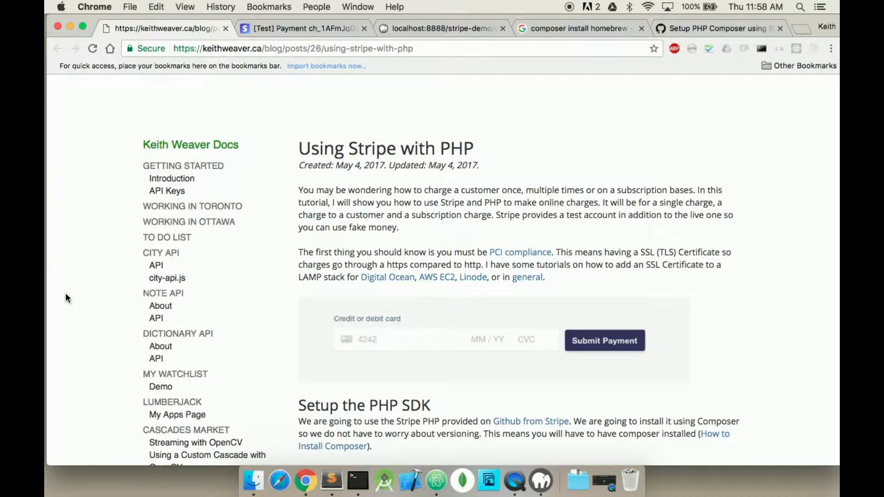
- Scroll the Stripe PHP tutorial down to the Charging a Customer example code
scroll("down", 3)
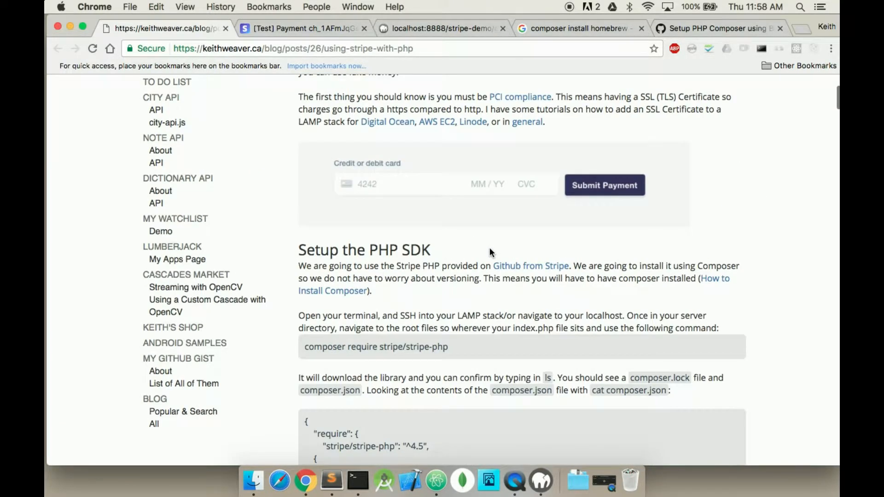
scroll("down", 3)
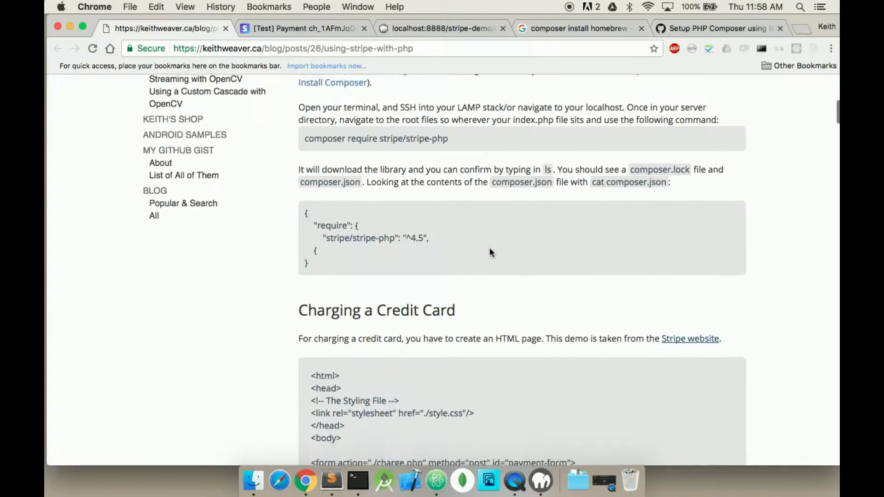
scroll("down", 3)
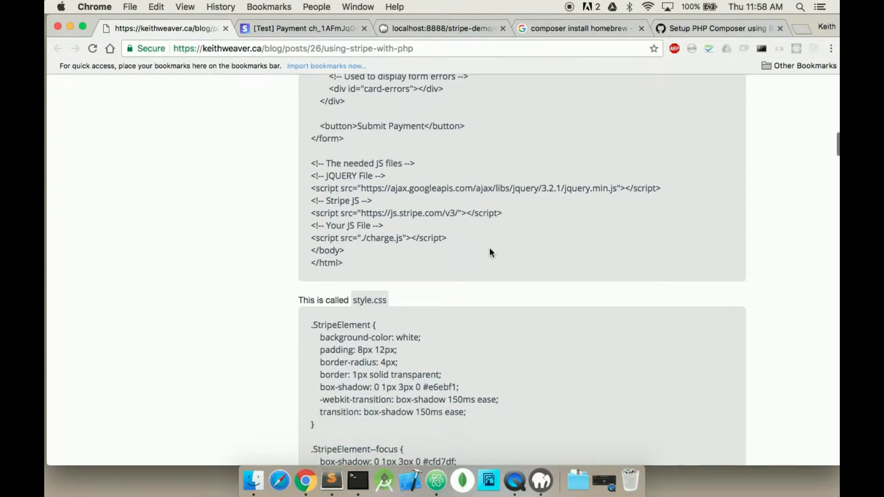
scroll("down", 3)
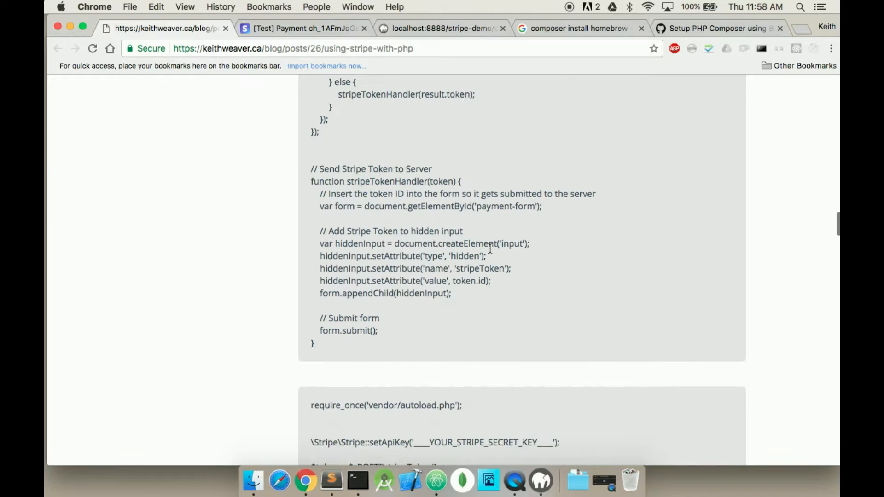
scroll("down", 3)
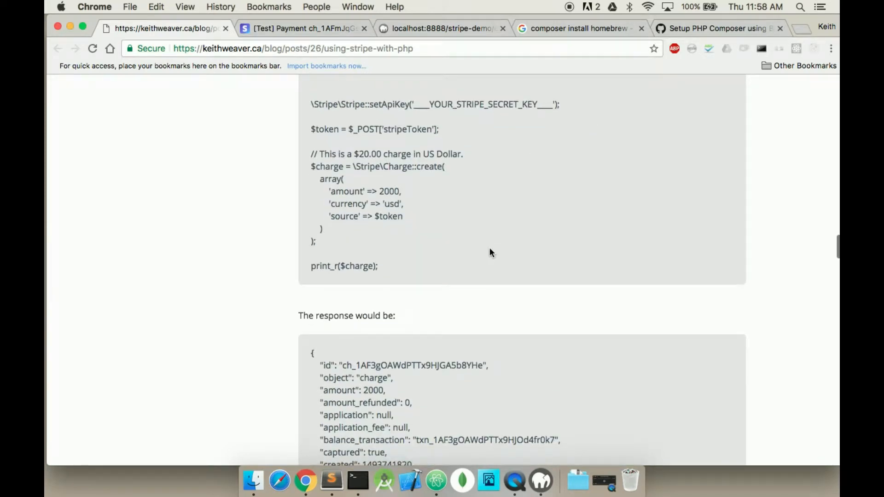
scroll("down", 3)
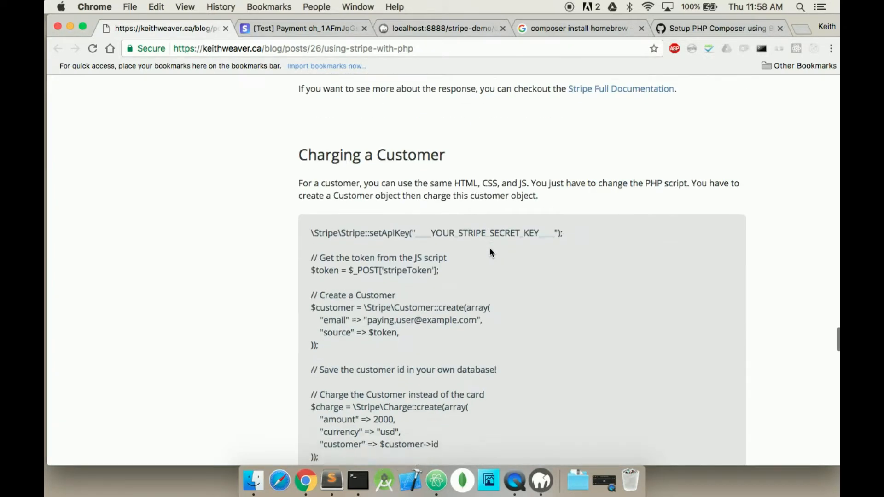
scroll("down", 3)
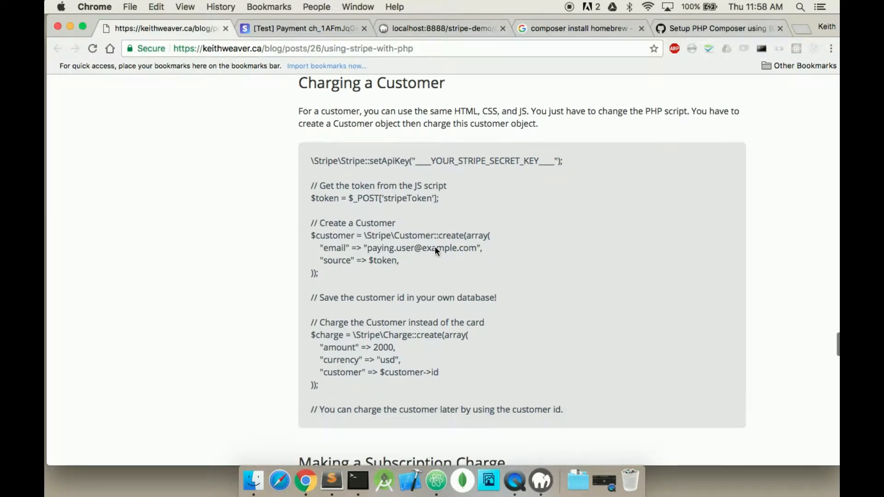
scroll("up", 3)
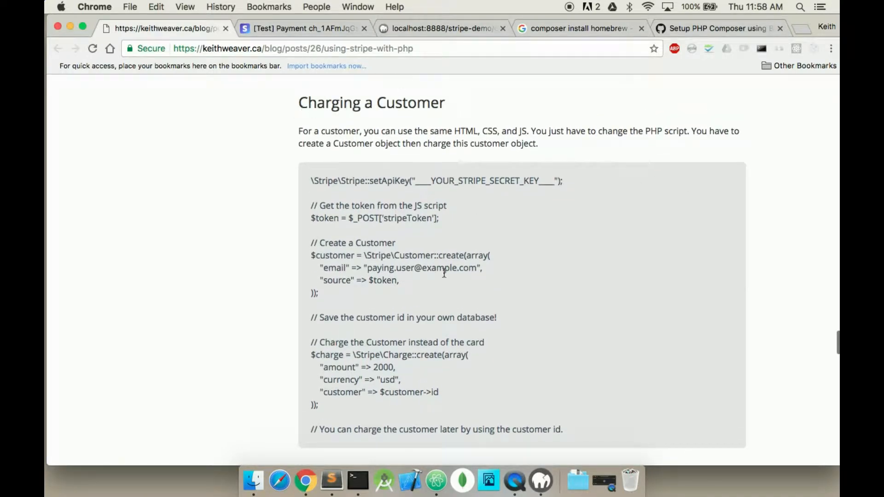
mouse_move(330, 194)
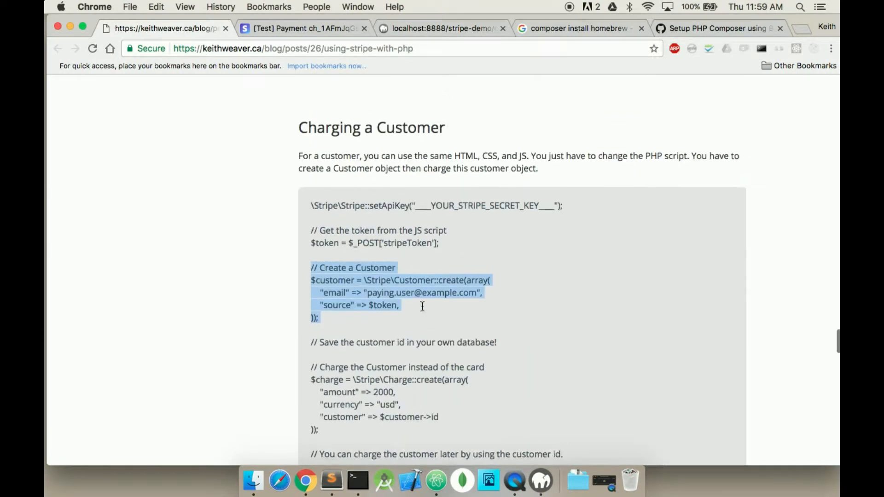
- Select the // Create a Customer lines in the Charging a Customer sample
scroll("up", 3)
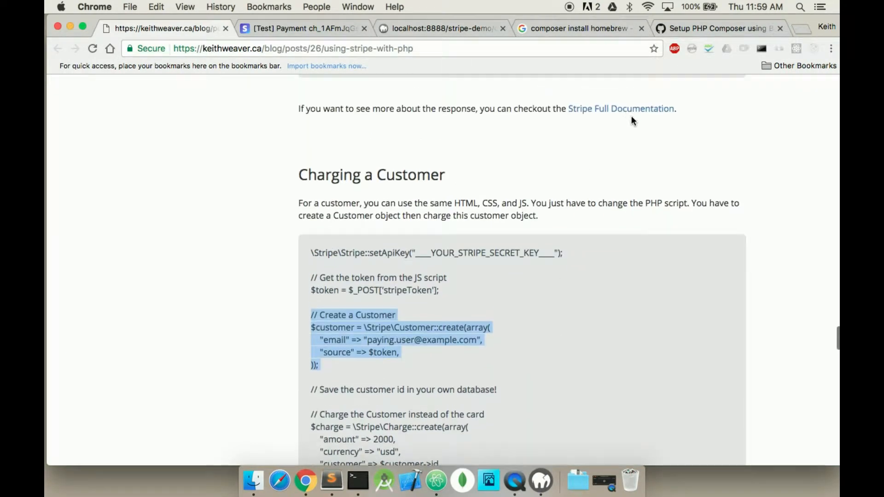
scroll("down", 3)
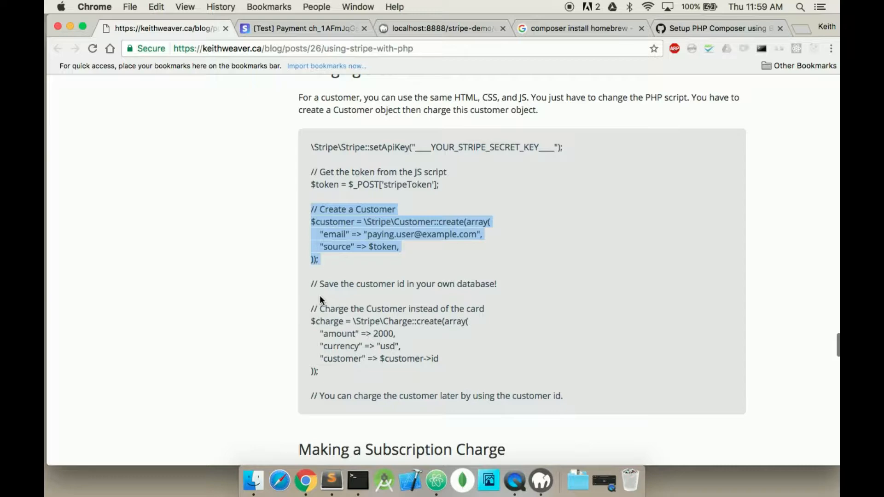
double_click(410, 359)
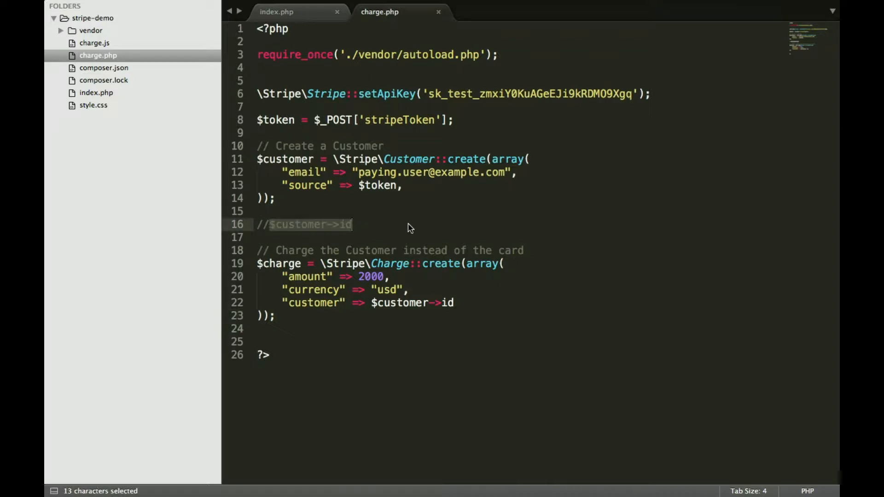
mouse_move(436, 233)
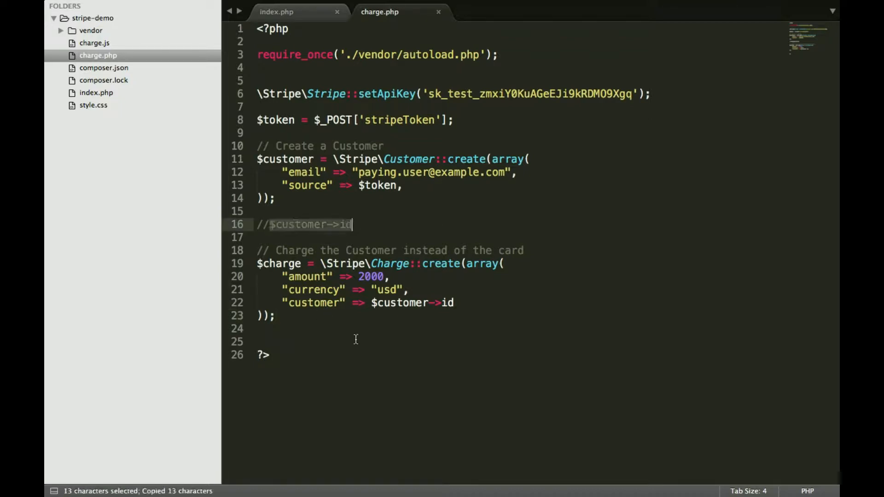
- Add echo lines for the customer ID, '<br/>' and $charge->id, then save charge.php
type("echo ''")
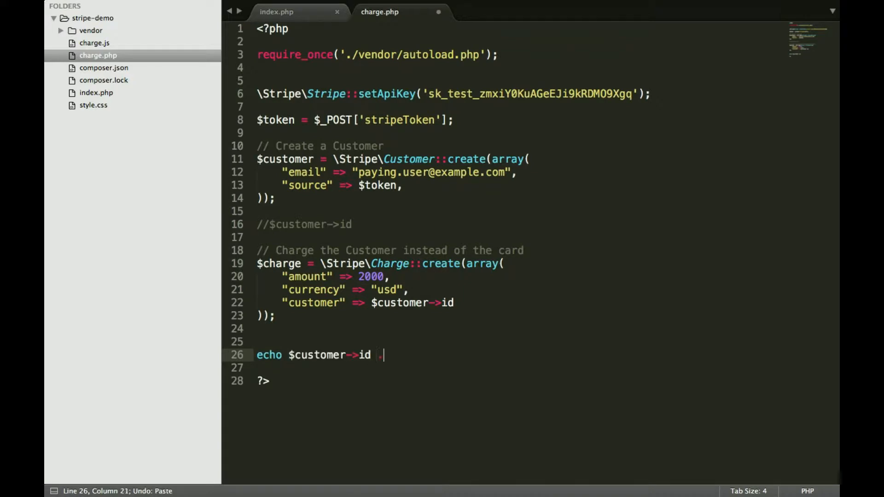
type("'<br/>';")
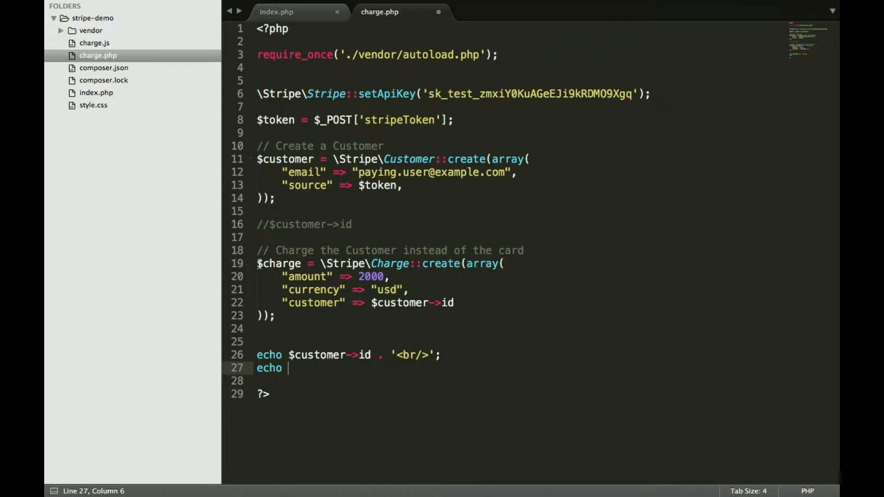
type("$charge")
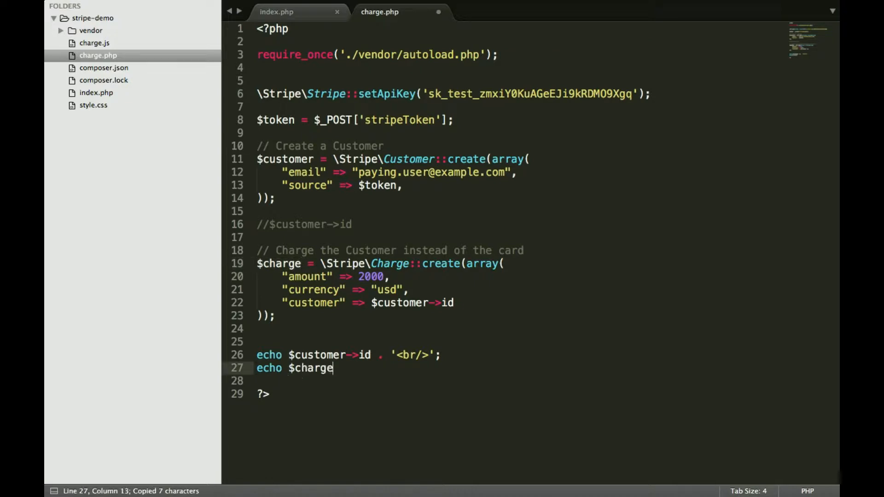
type("->id;")
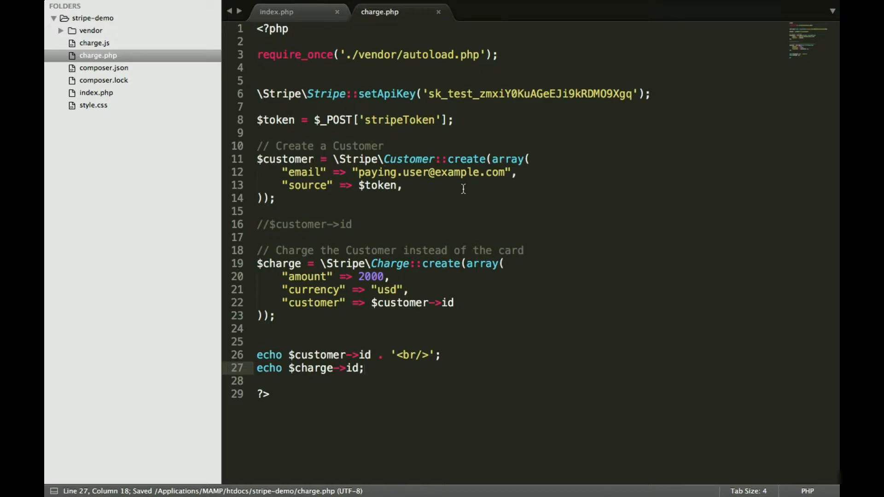
mouse_move(526, 293)
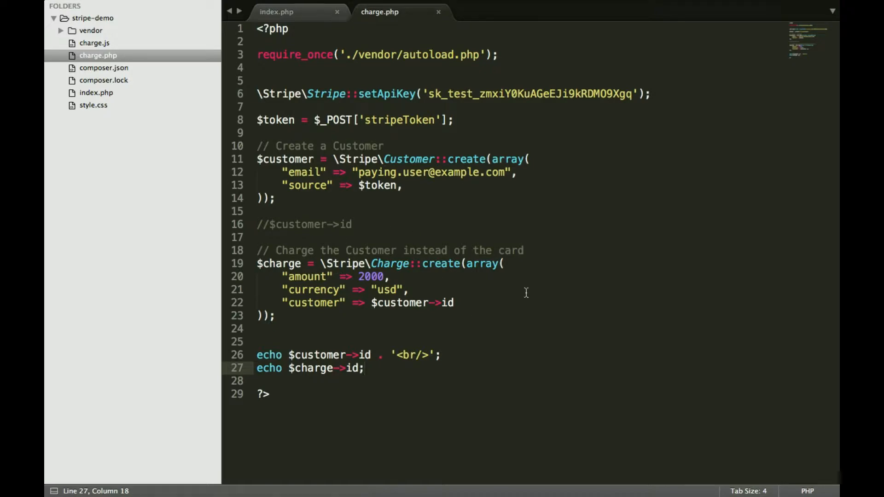
left_click(304, 480)
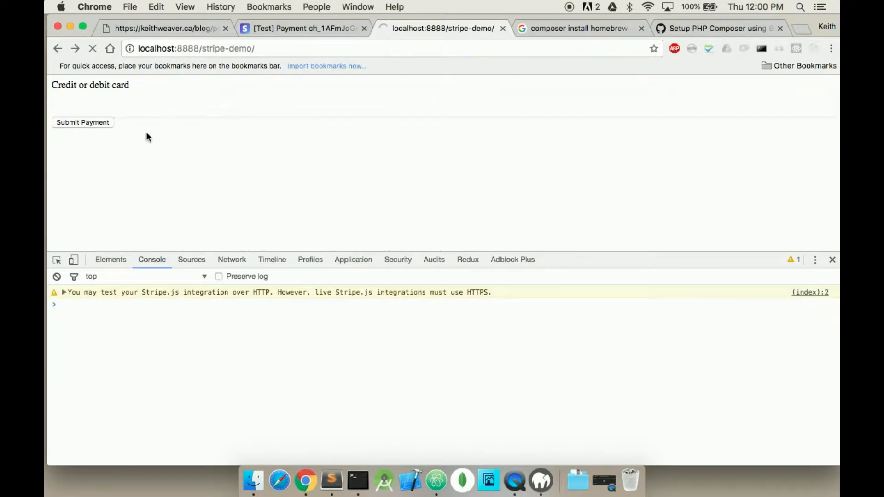
- Submit the test card payment with CVC 123, then switch to the Stripe payment tab
type("4242 4242 4242 4242")
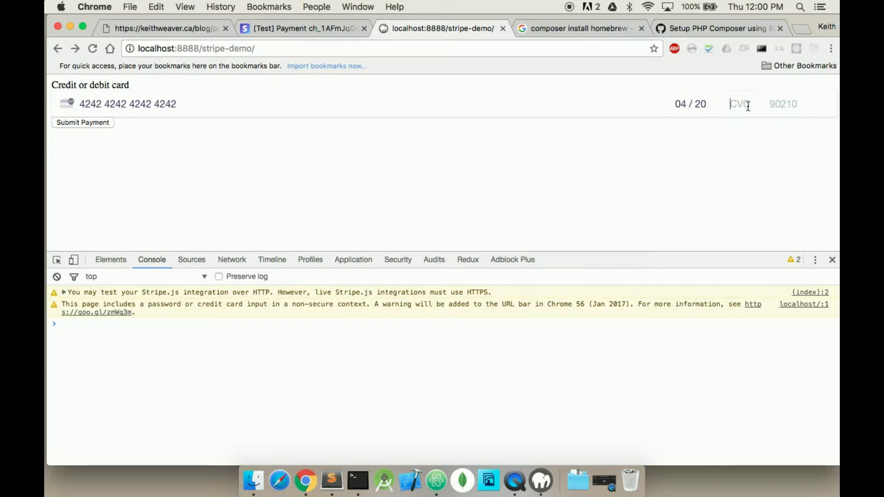
type("123")
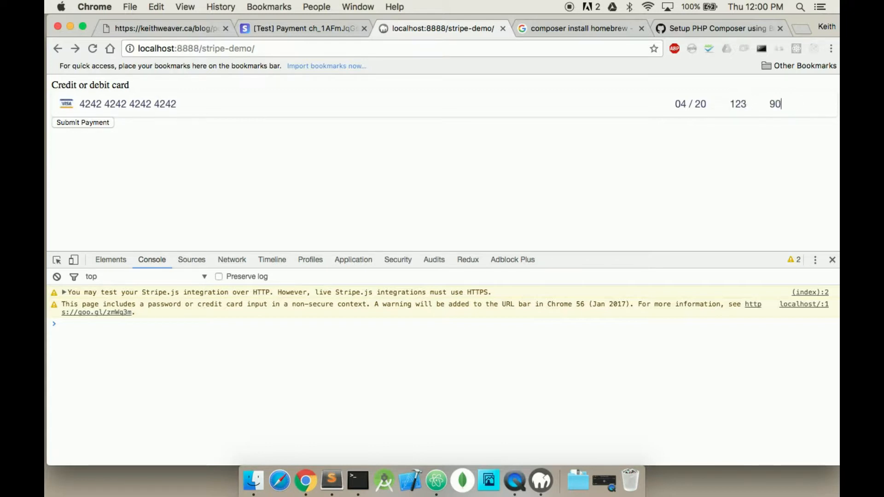
type("210")
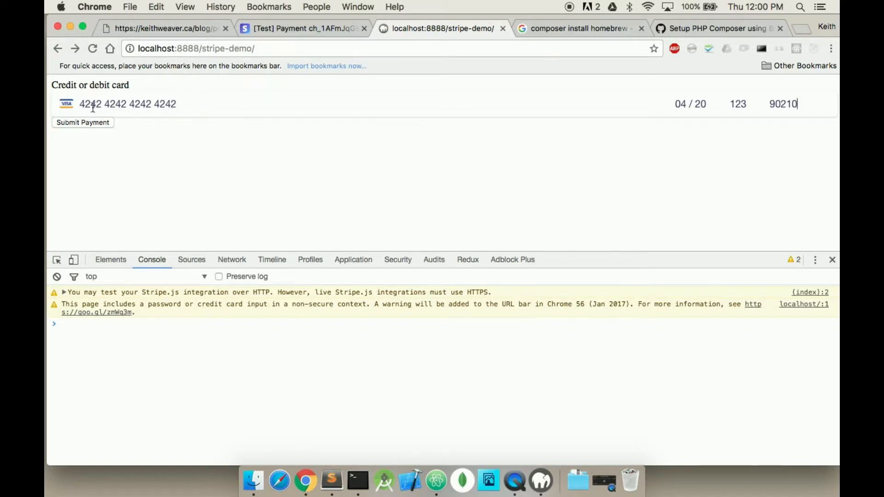
left_click(83, 122)
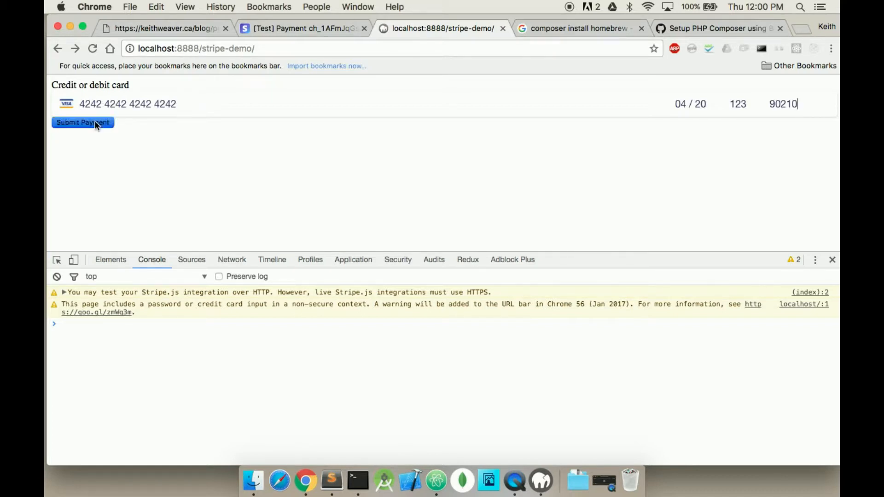
left_click(82, 123)
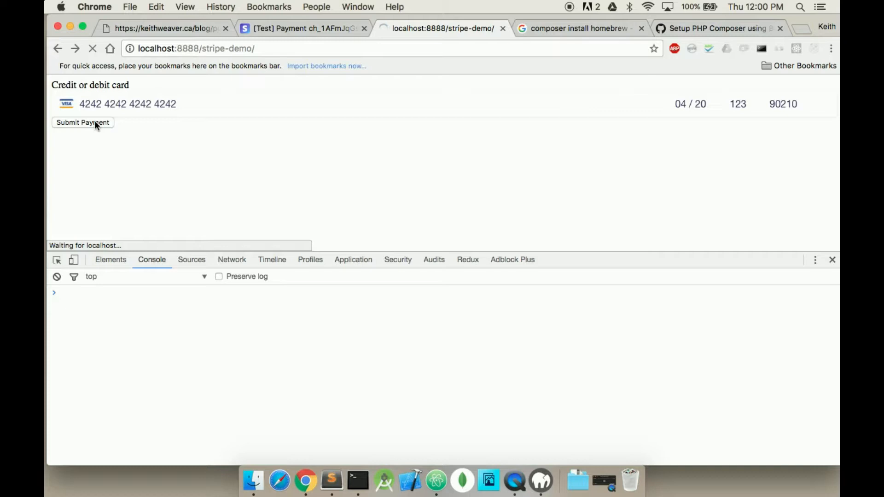
left_click(82, 123)
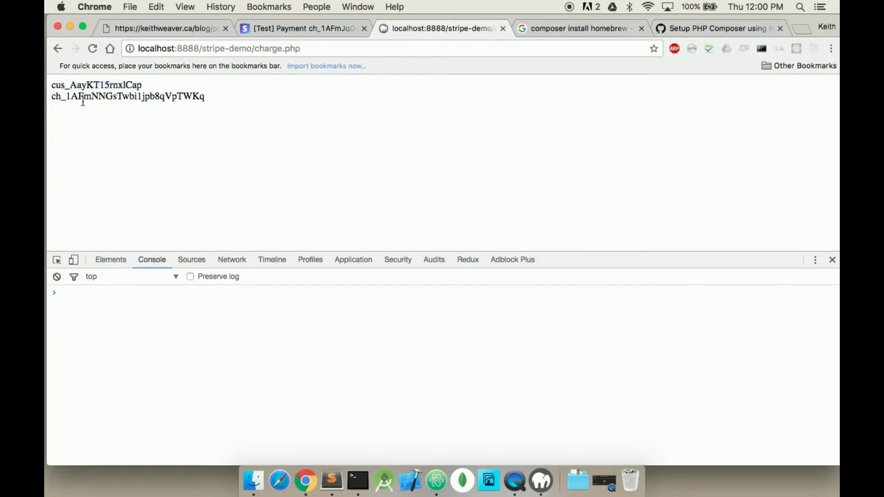
left_click(303, 29)
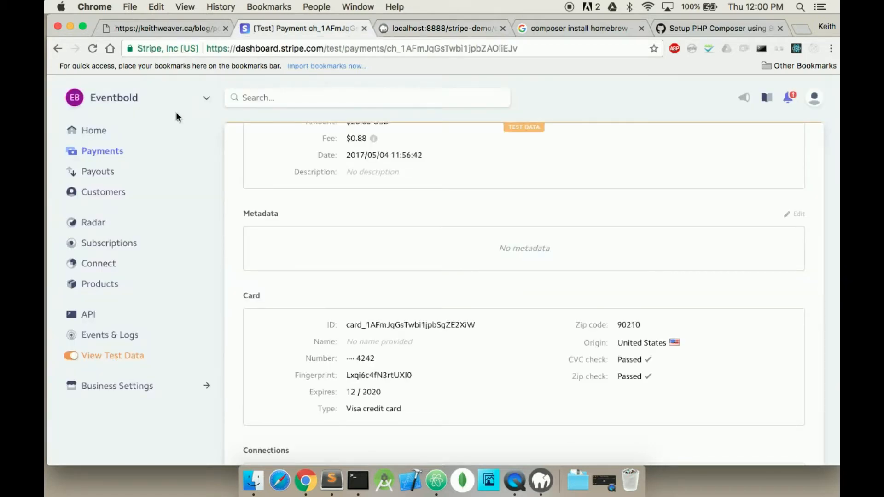
- Go through Home and Payments to Customers, check charge.php, and open cus_AayKT15rnxlCap
left_click(93, 130)
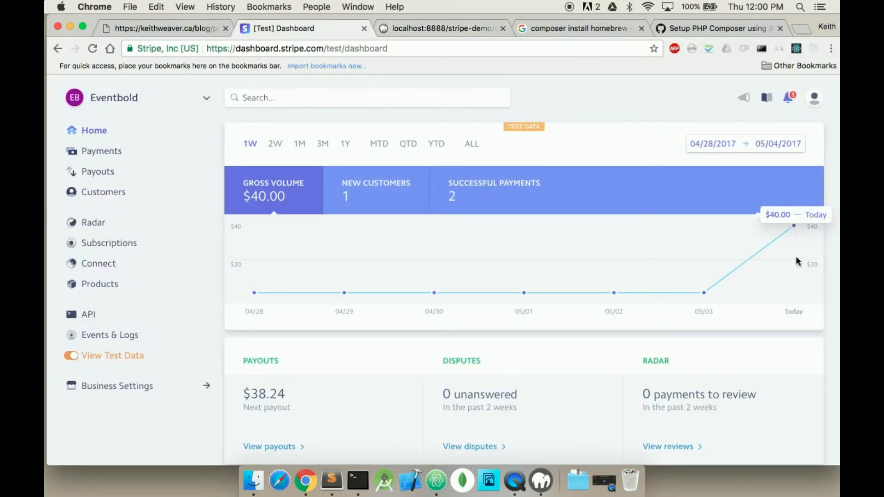
mouse_move(145, 157)
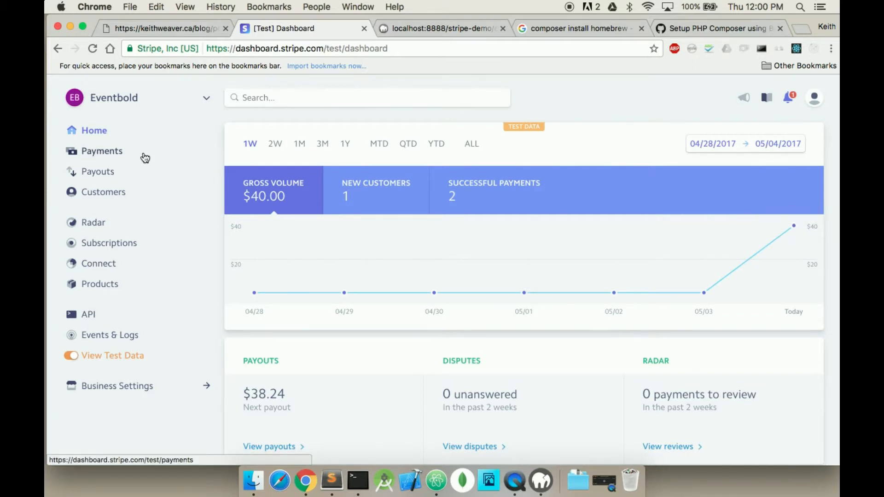
left_click(102, 151)
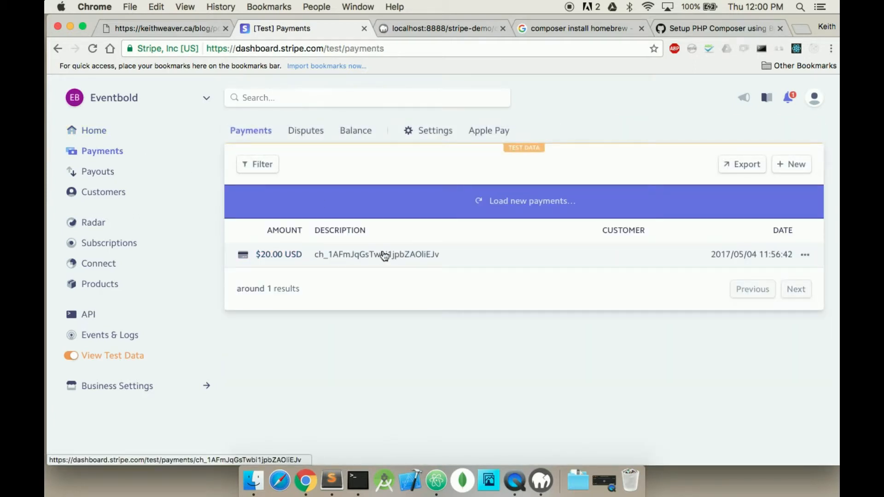
left_click(104, 191)
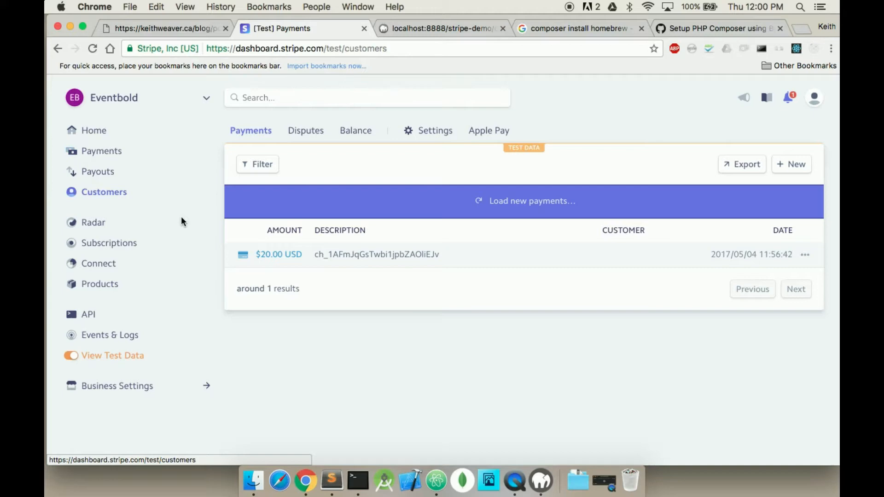
left_click(104, 192)
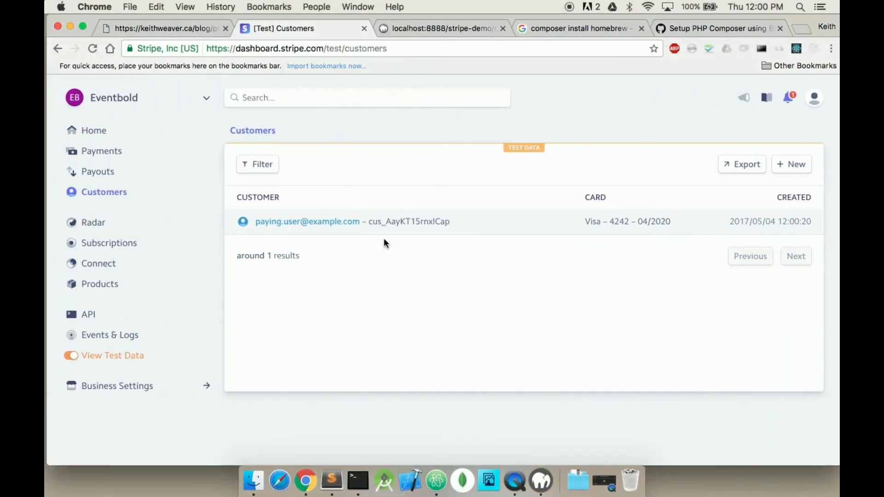
left_click(443, 28)
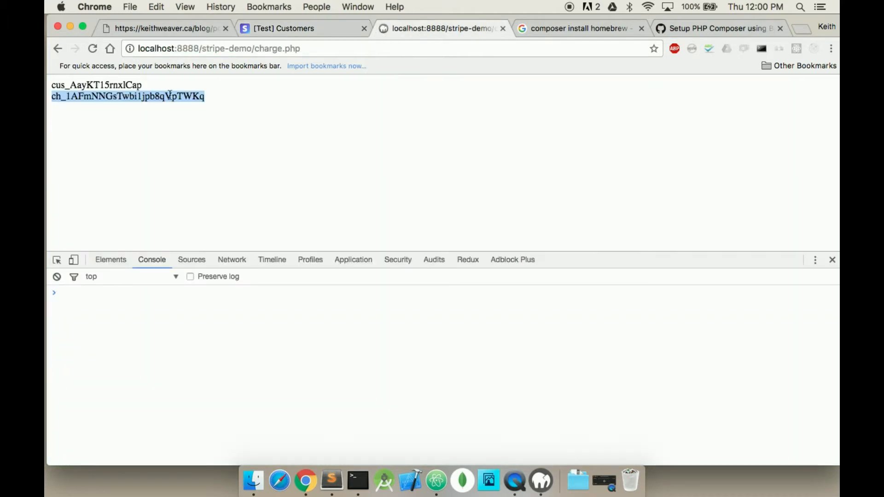
left_click(285, 28)
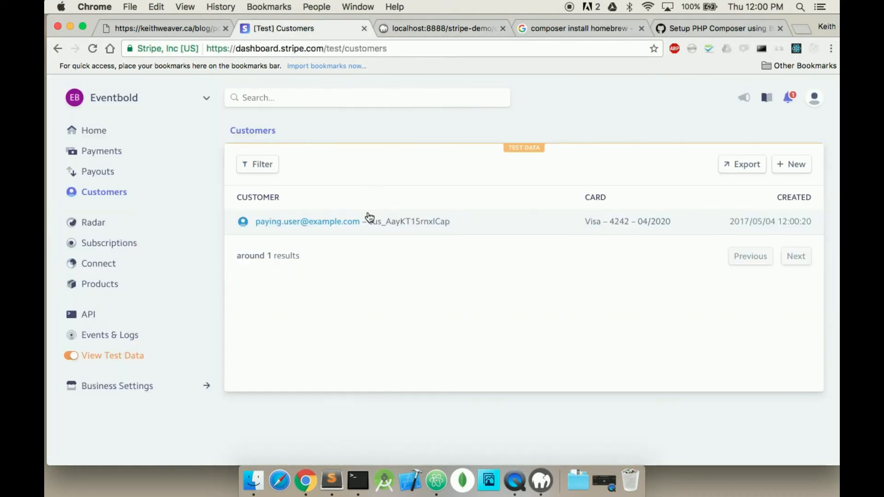
left_click(307, 221)
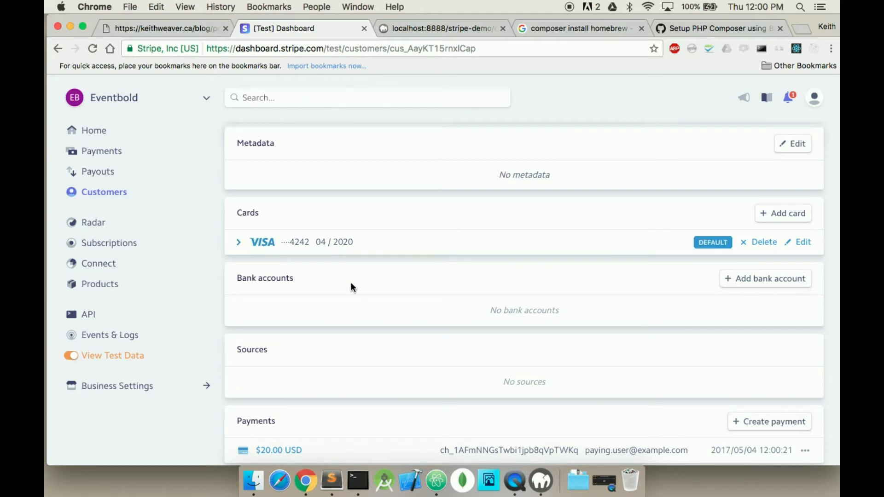
- Scroll the customer record to find the $20.00 payment, then back to the top
scroll("down", 3)
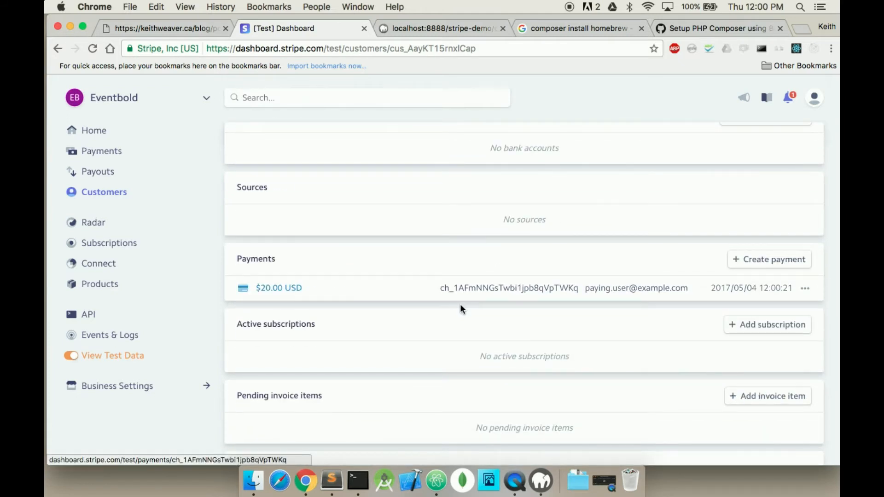
mouse_move(461, 294)
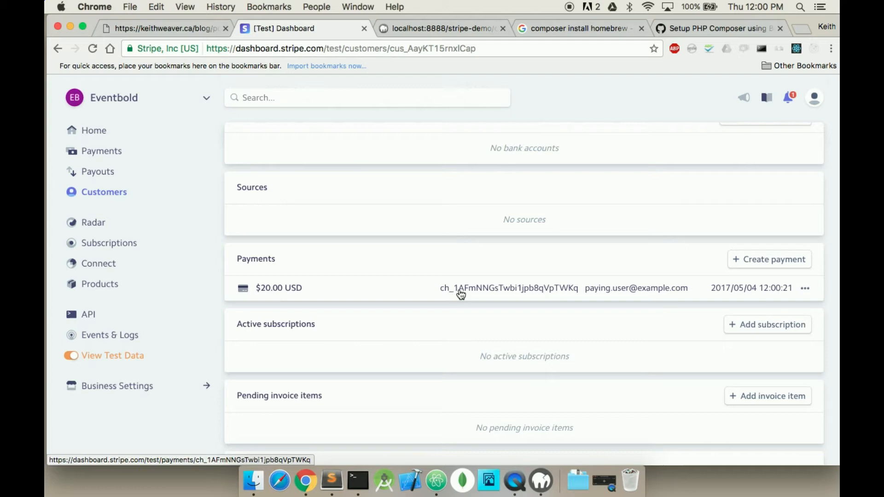
left_click(444, 28)
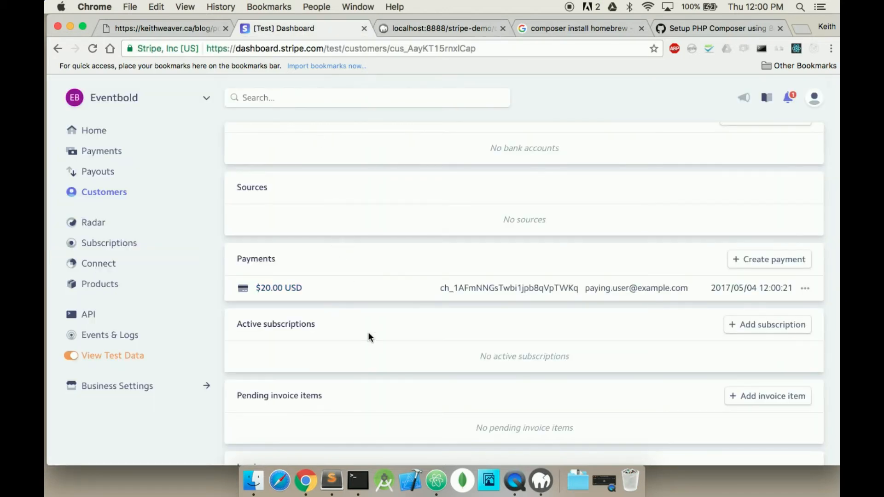
scroll("up", 3)
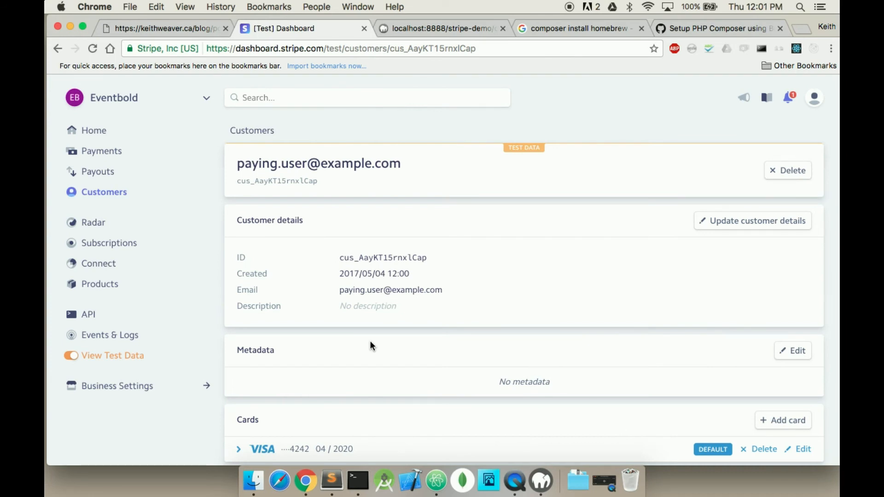
mouse_move(503, 113)
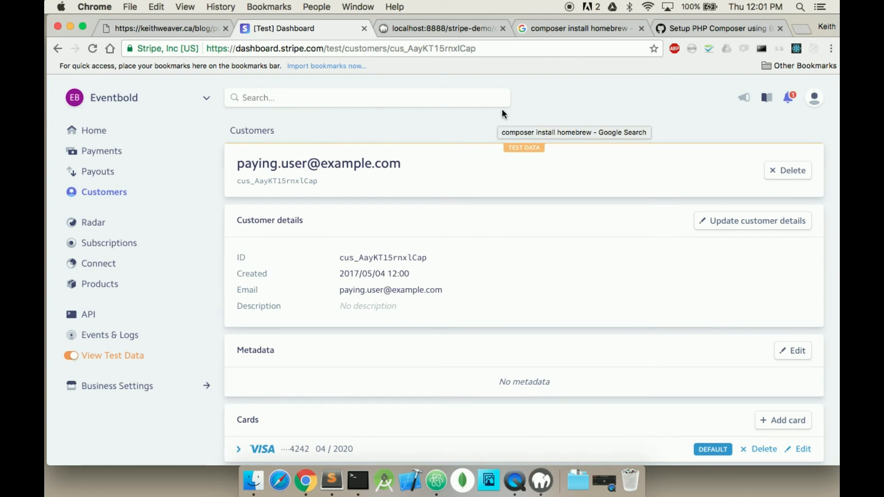